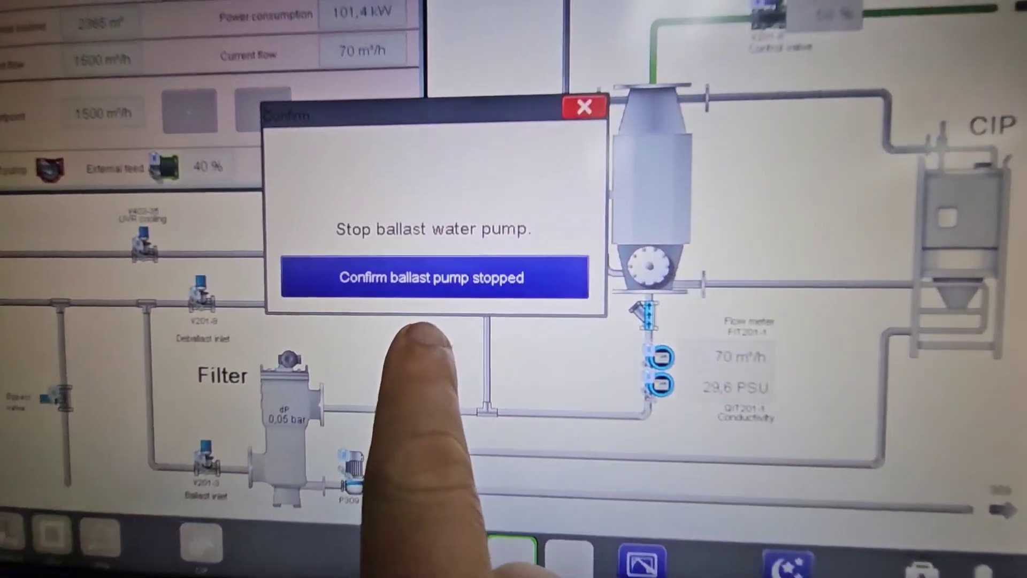
Confirm in the HMI dialog that the ballast water pump has stopped
click(432, 278)
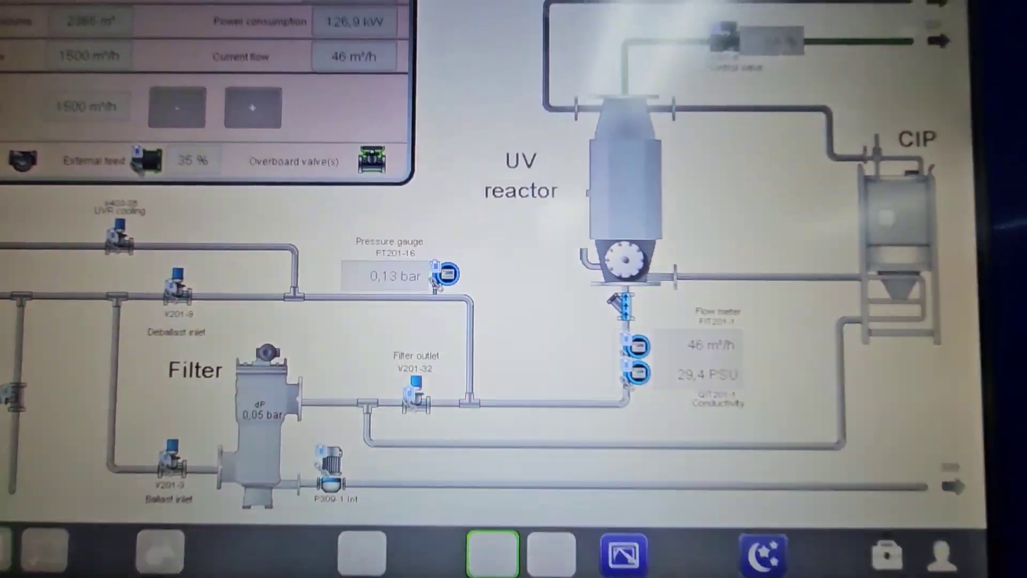